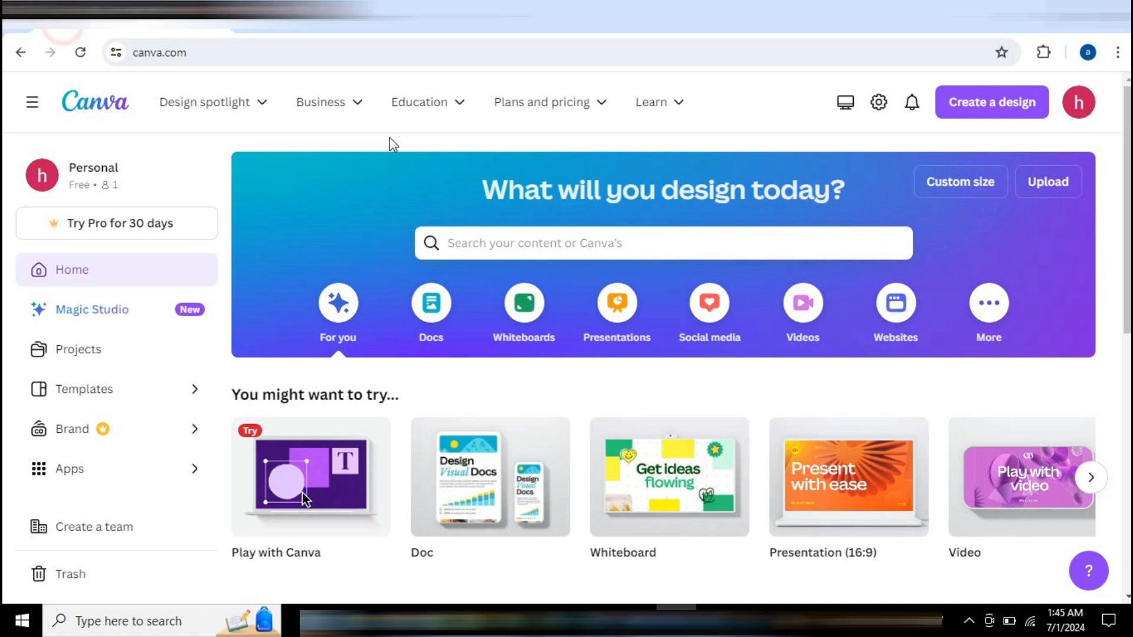
mouse_move(490, 290)
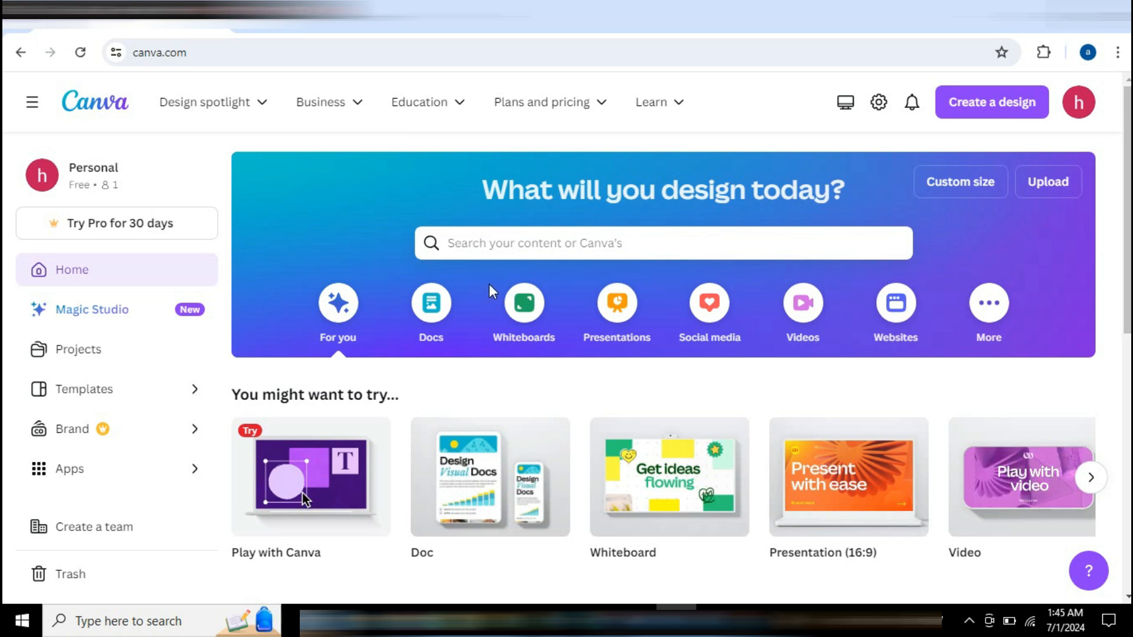
mouse_move(515, 289)
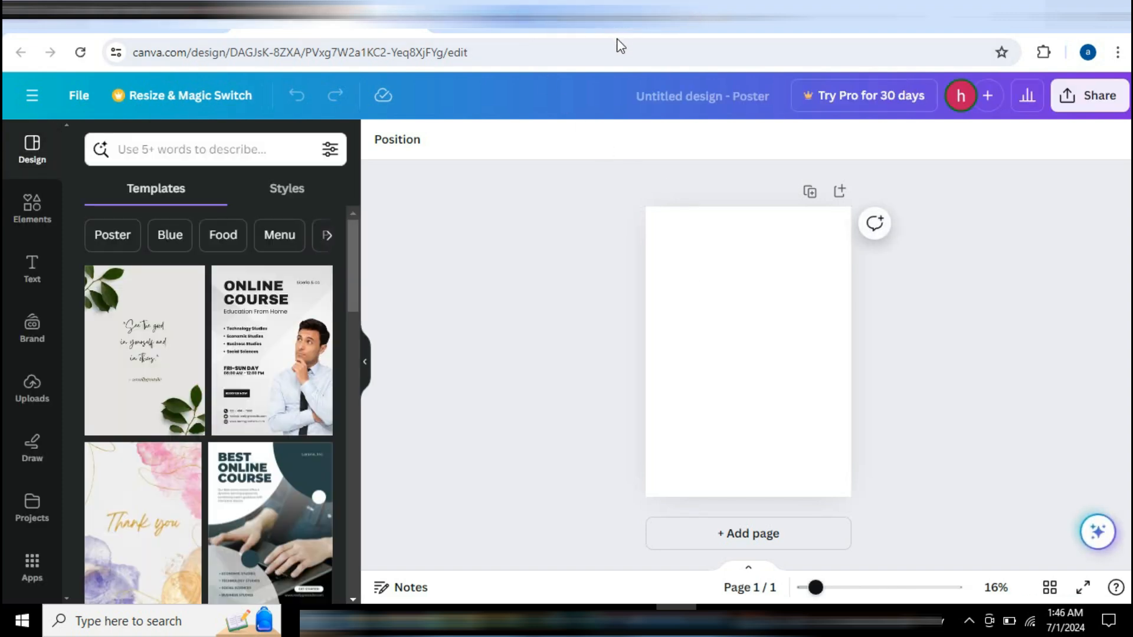
mouse_move(583, 321)
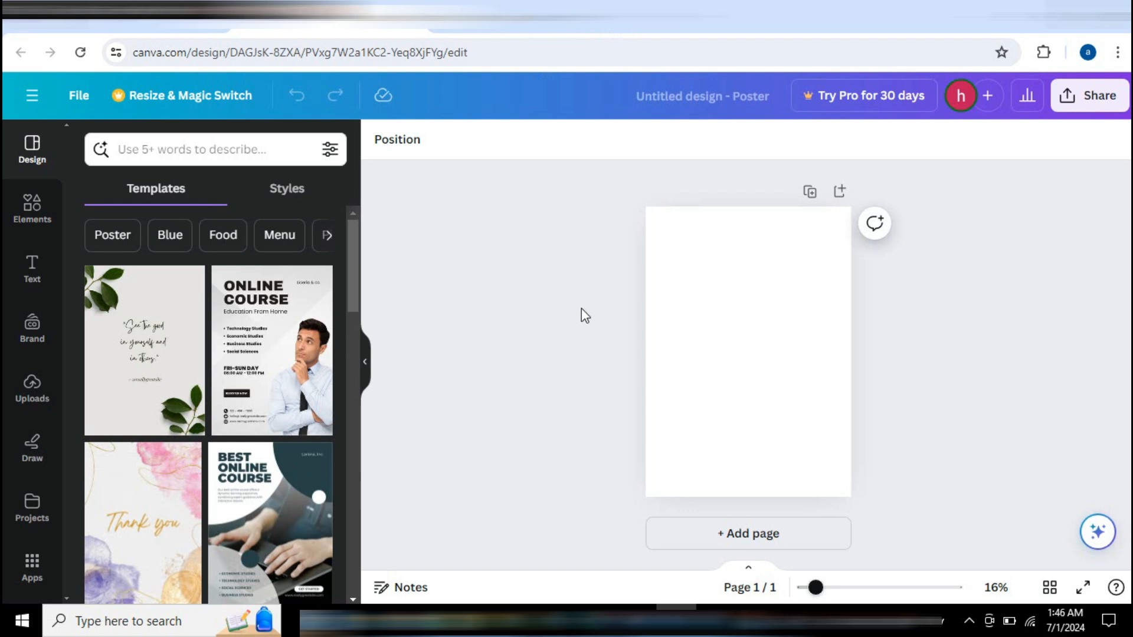
View the design's Unique links and Views insights, then bring up the 30-day Pro trial offer.
left_click(1026, 94)
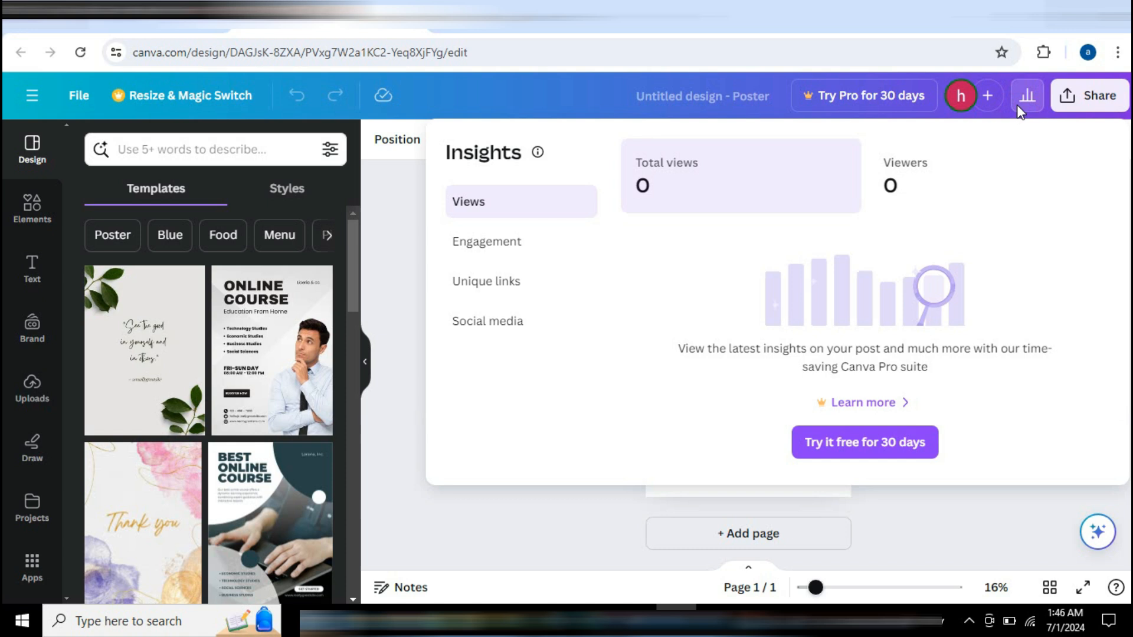
left_click(487, 241)
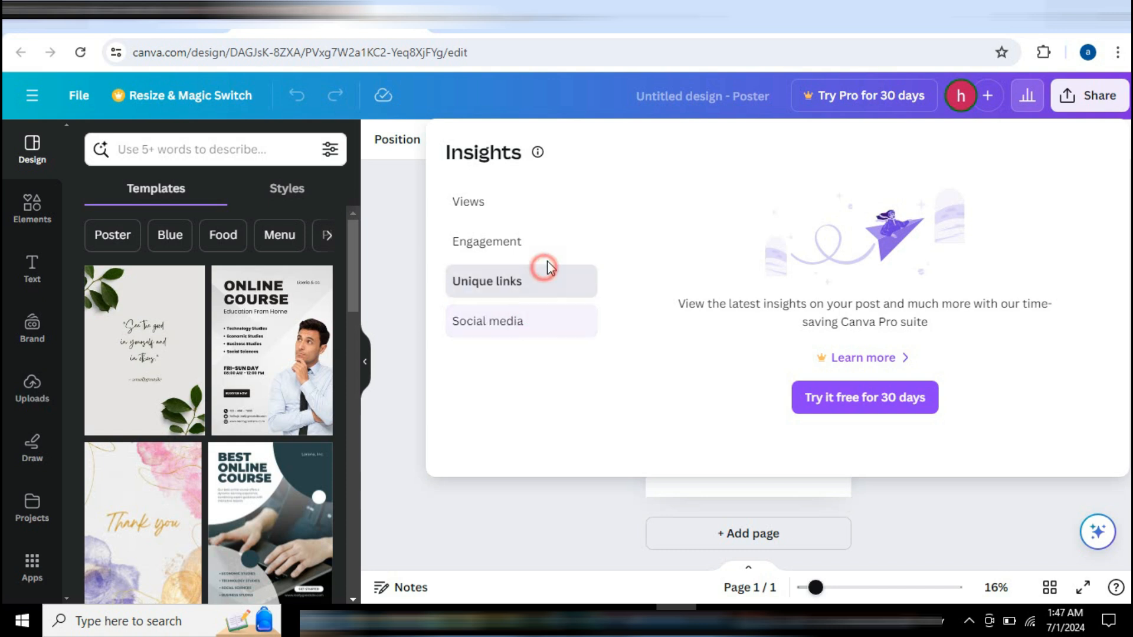
left_click(468, 202)
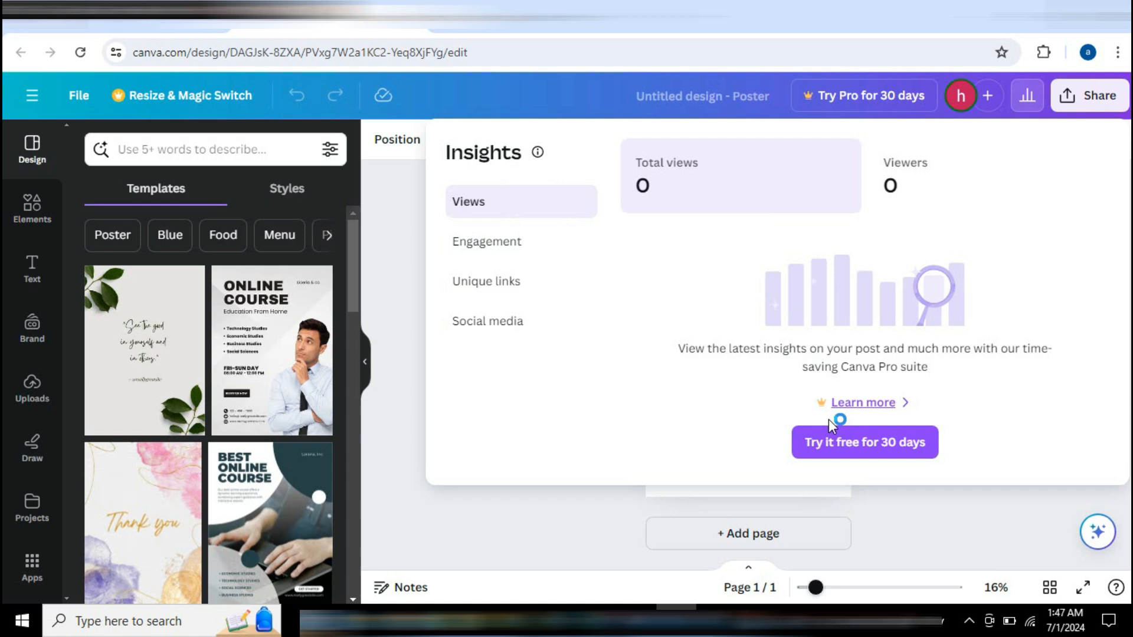
left_click(863, 442)
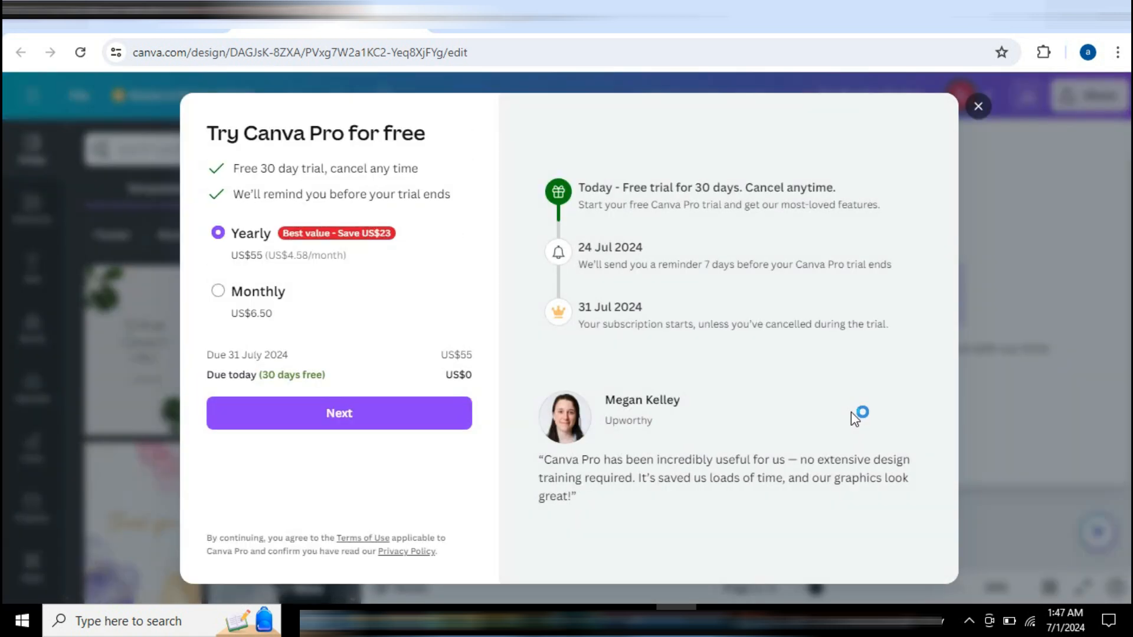
mouse_move(867, 419)
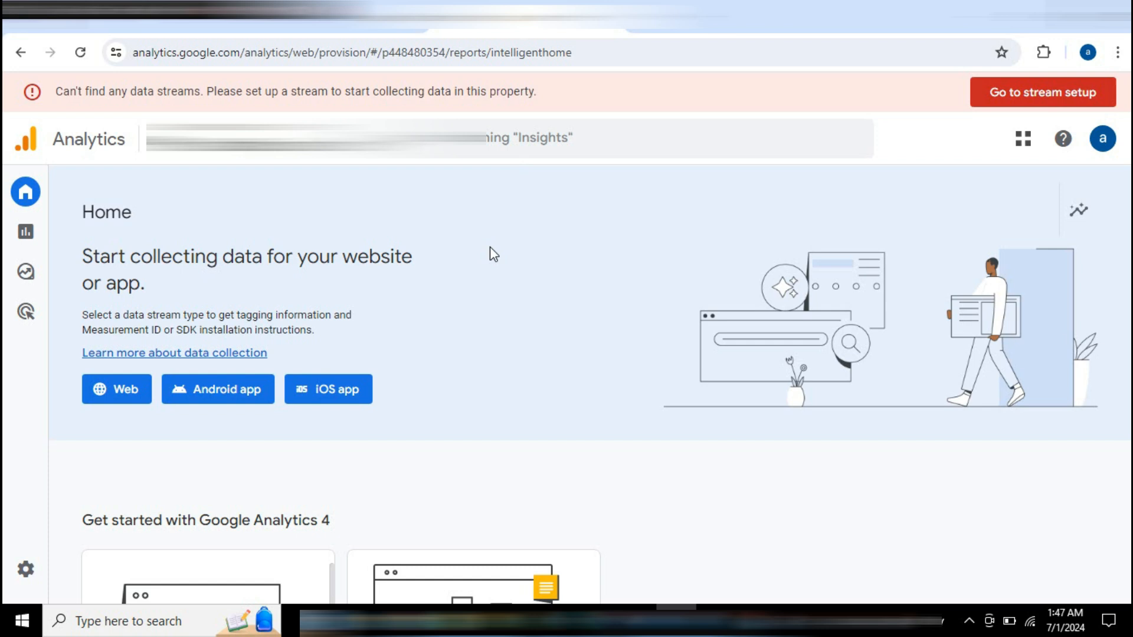
mouse_move(724, 584)
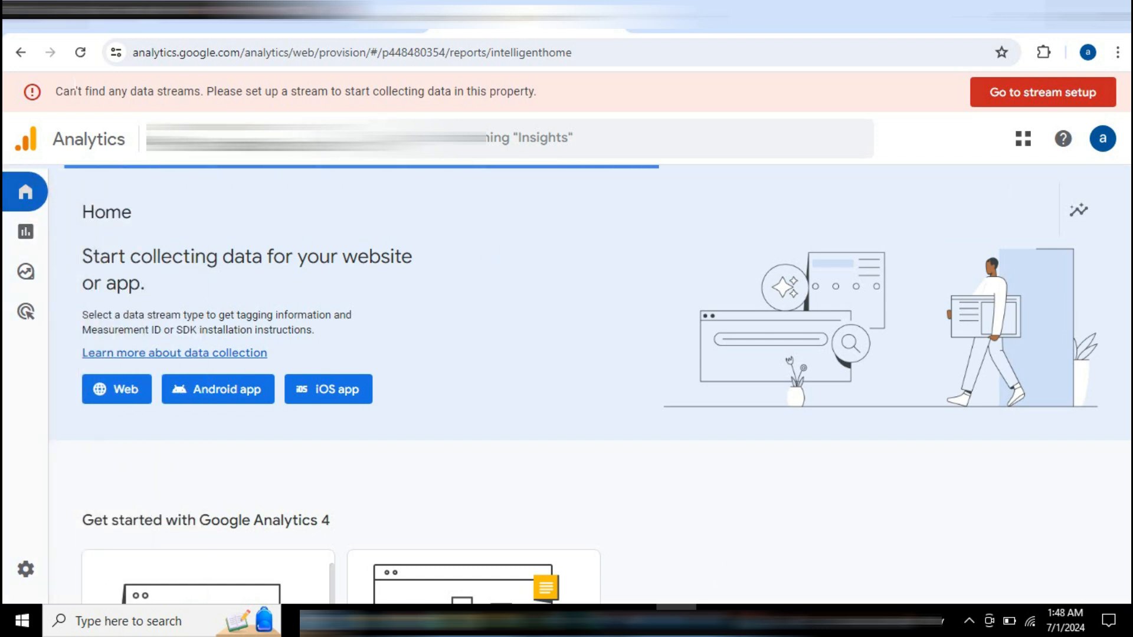
left_click(26, 193)
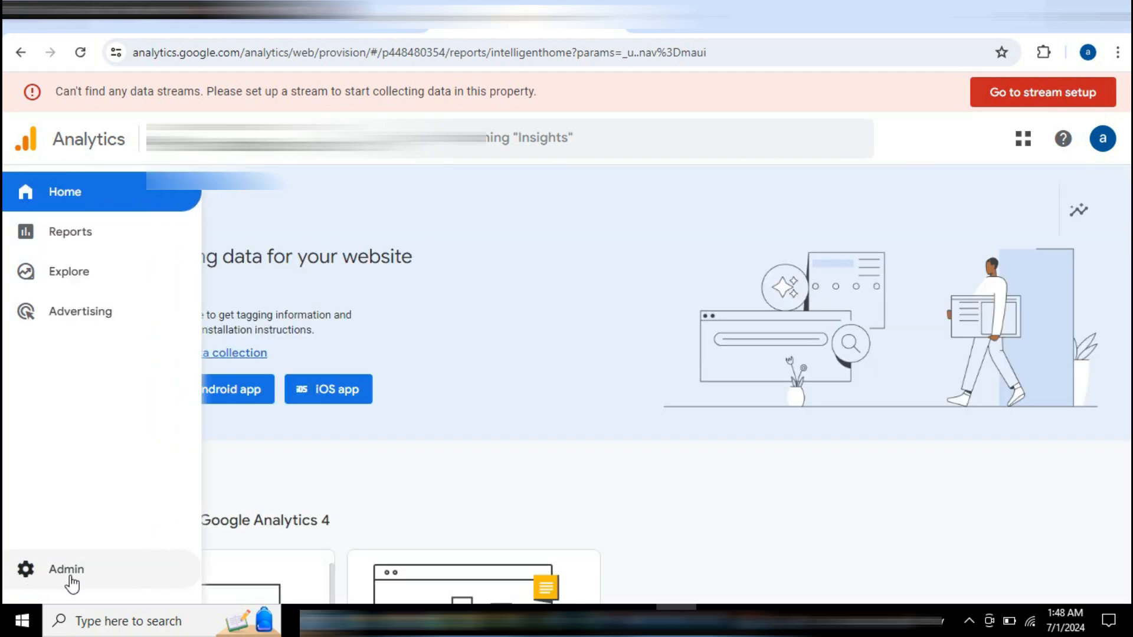
Go to Admin and open Data streams under Data collection and modification.
left_click(65, 570)
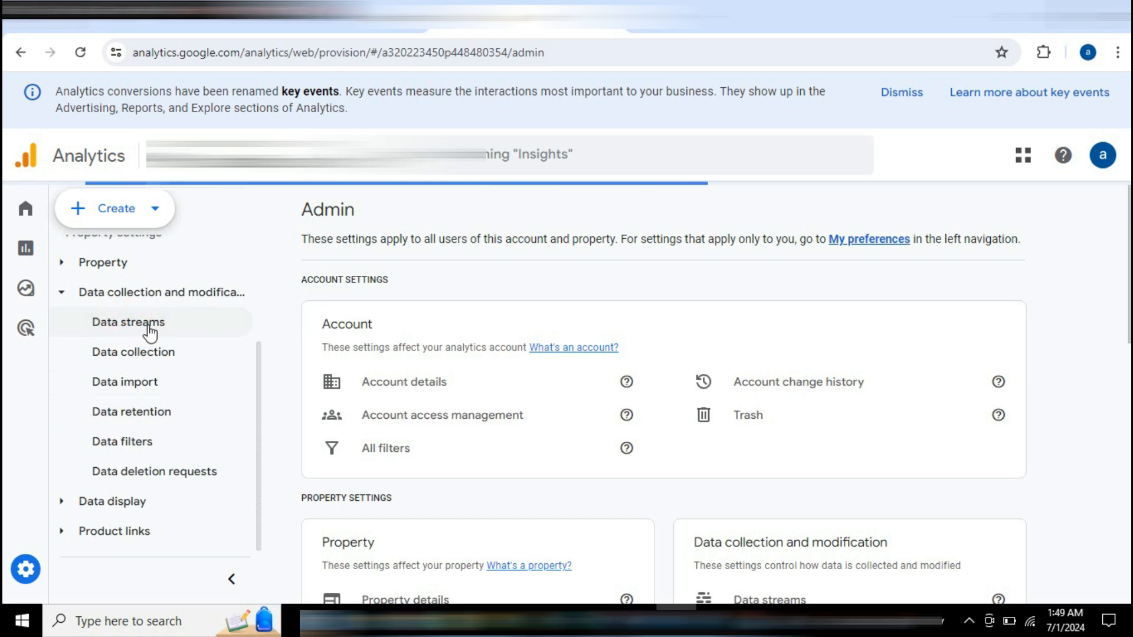
left_click(128, 321)
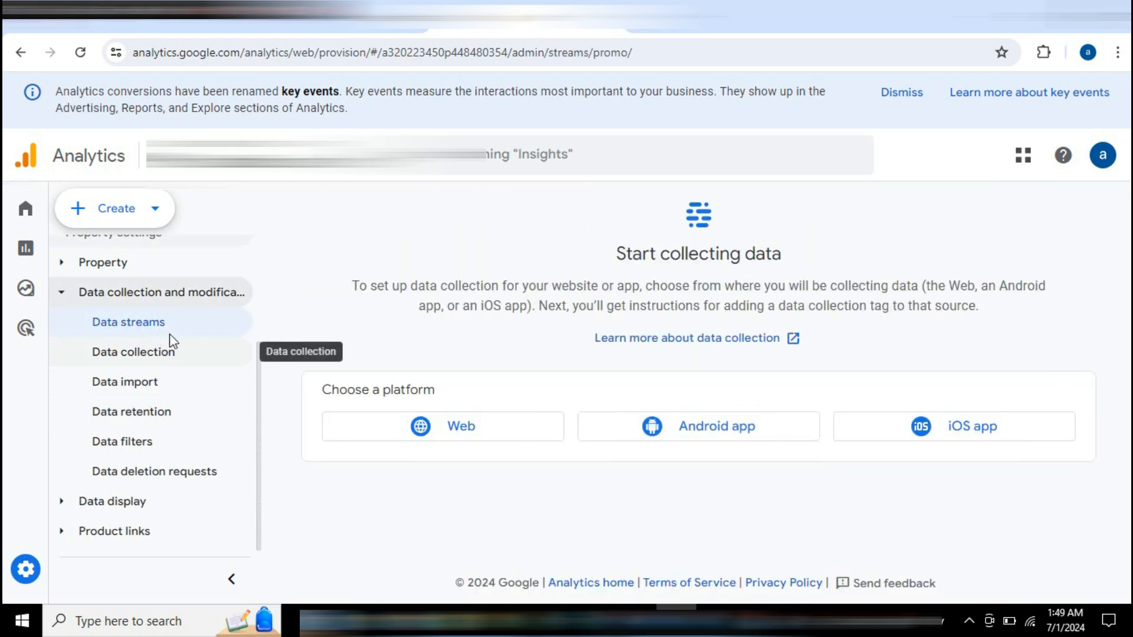
mouse_move(538, 491)
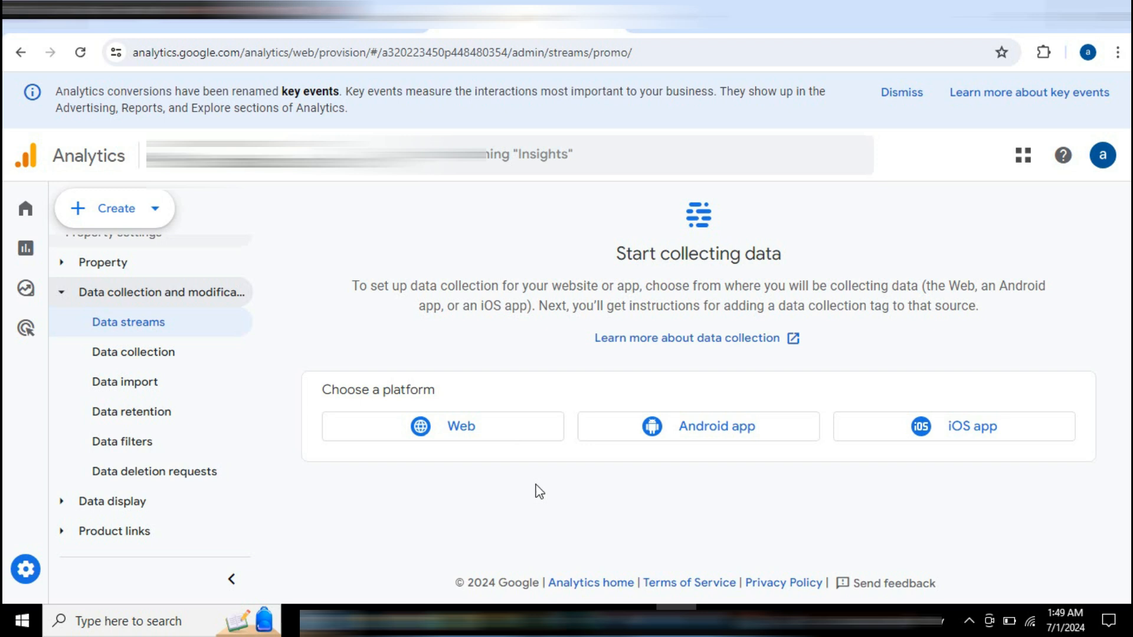
mouse_move(550, 484)
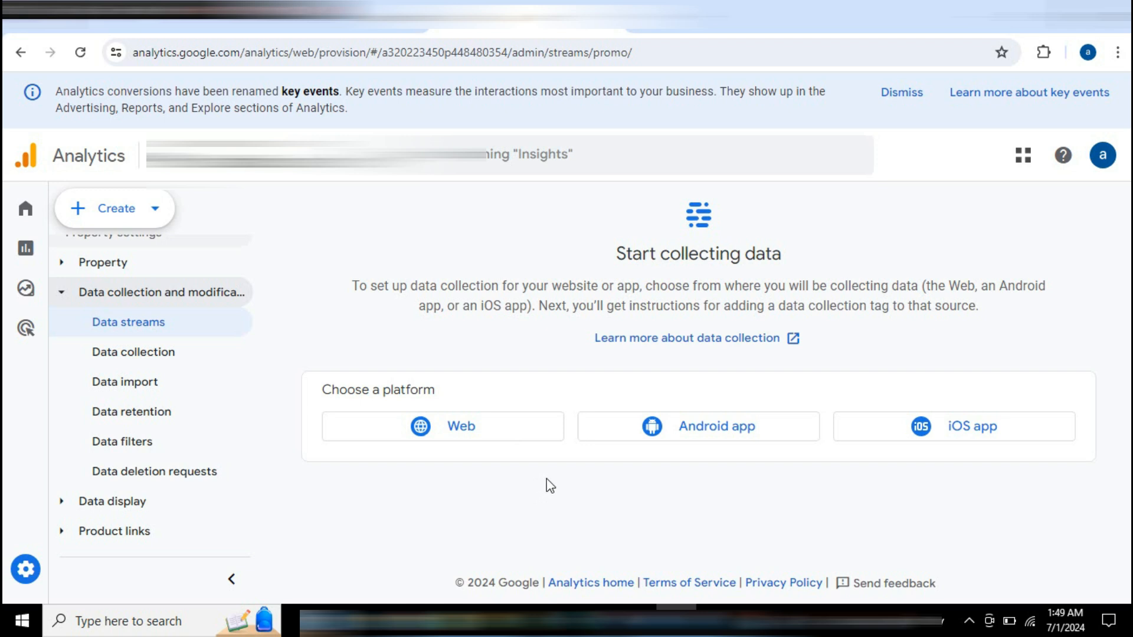
Choose Web as the platform for the new data stream.
left_click(442, 425)
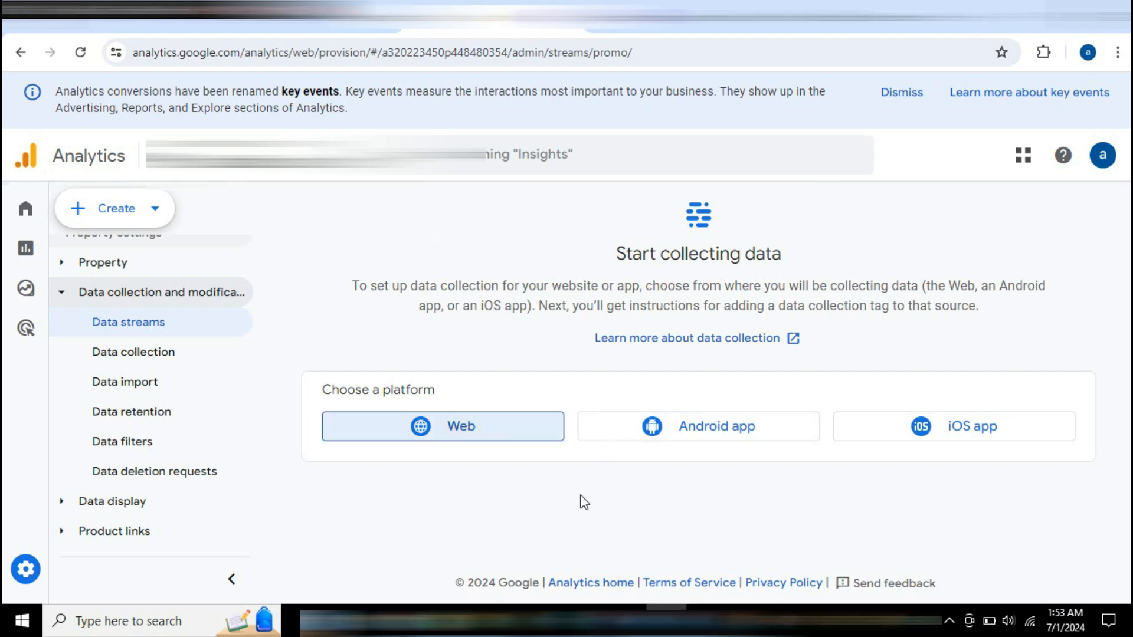